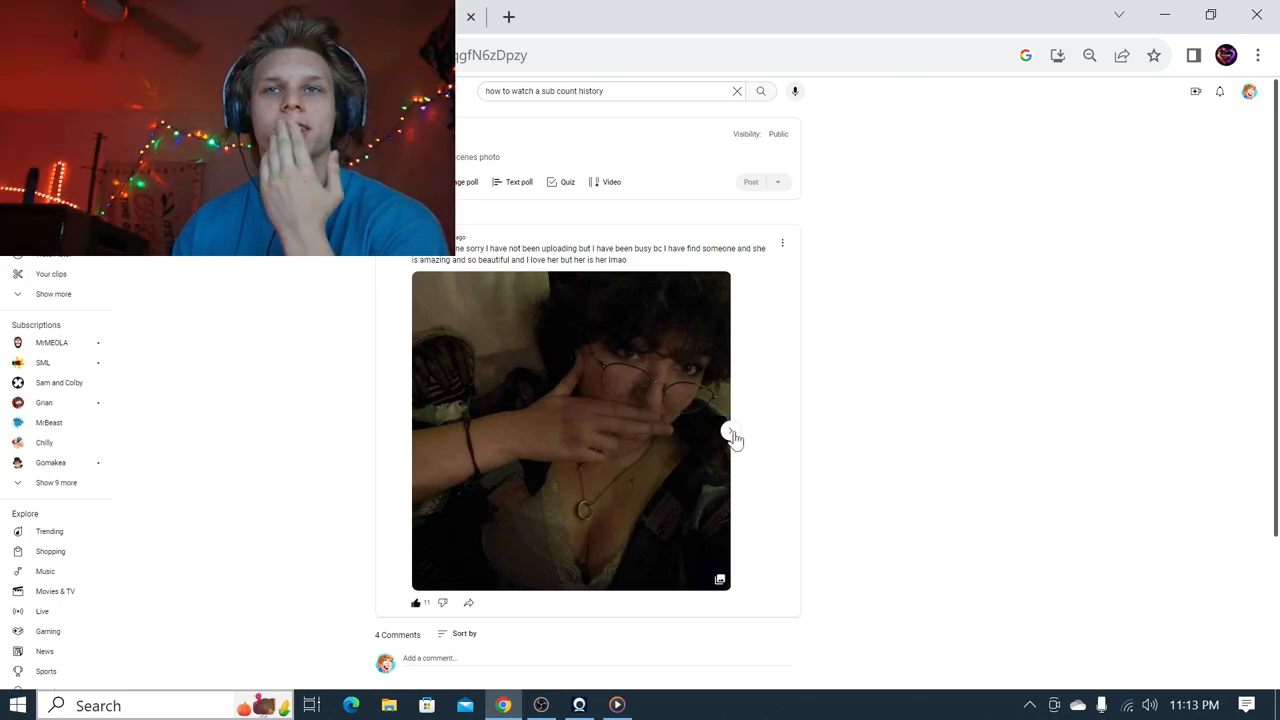
pyautogui.moveTo(585, 323)
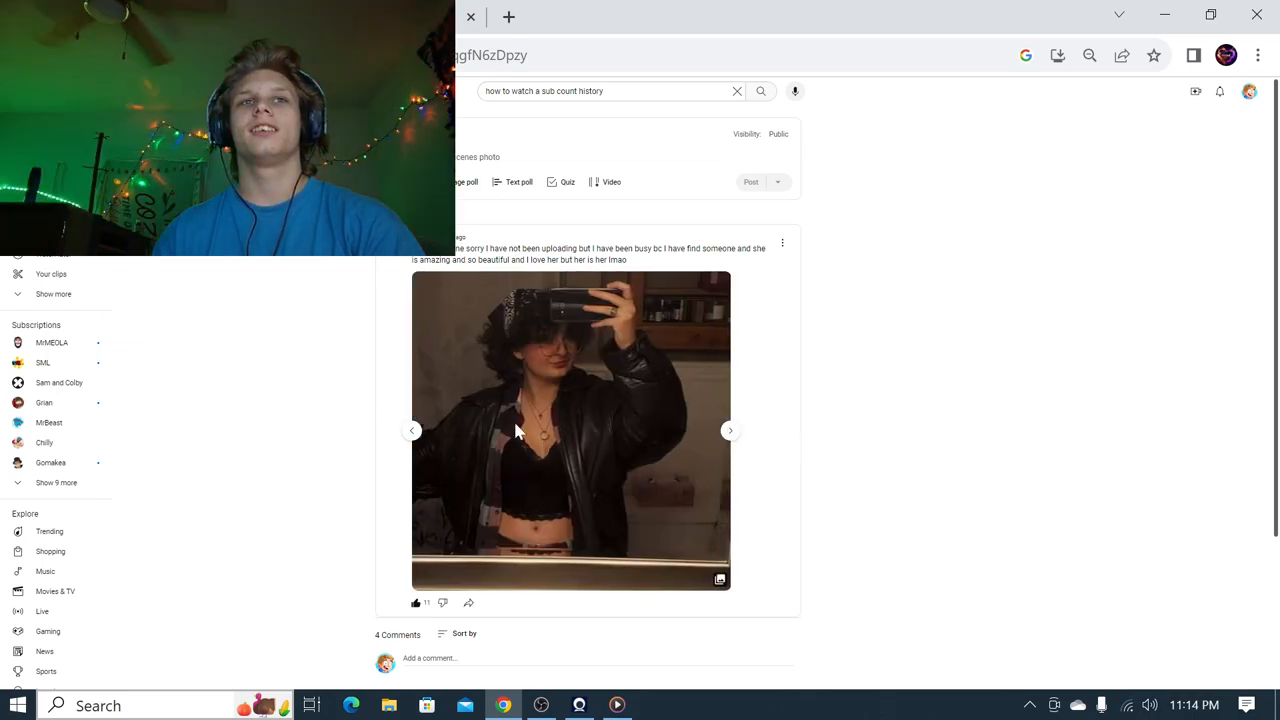
# Step: Advance the community post's image carousel to the next photo
pyautogui.click(729, 430)
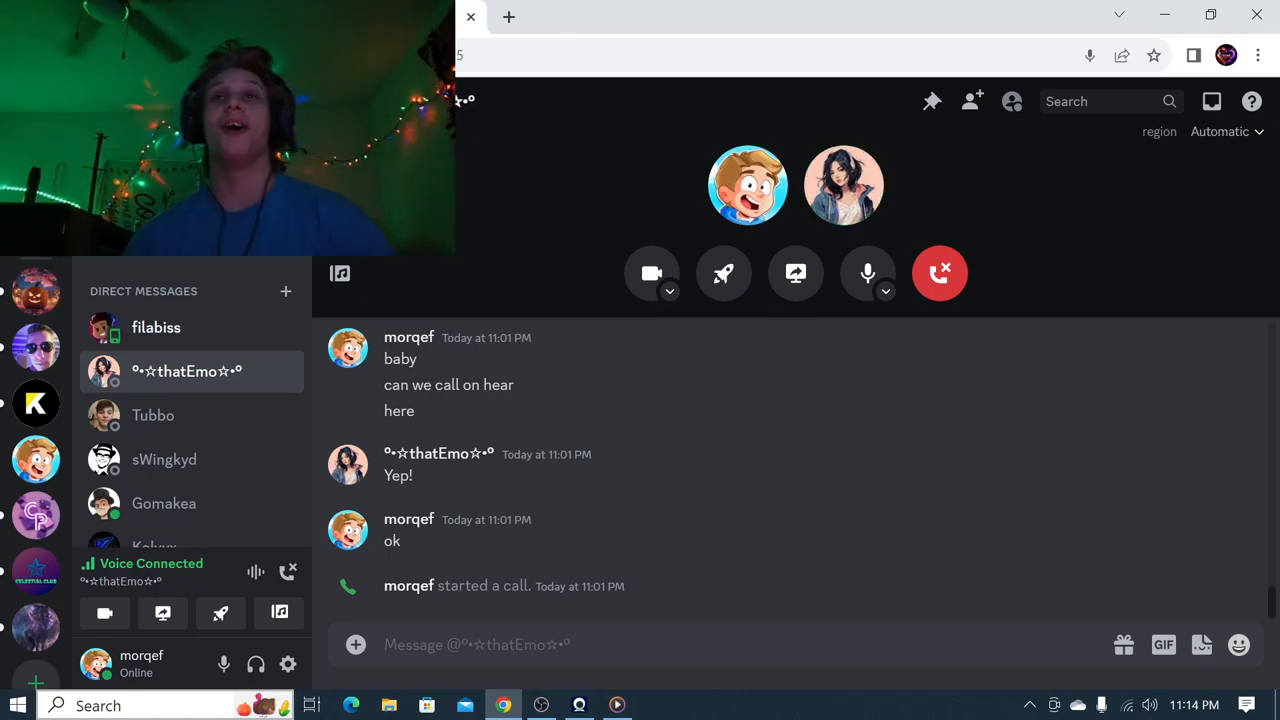
pyautogui.moveTo(338, 374)
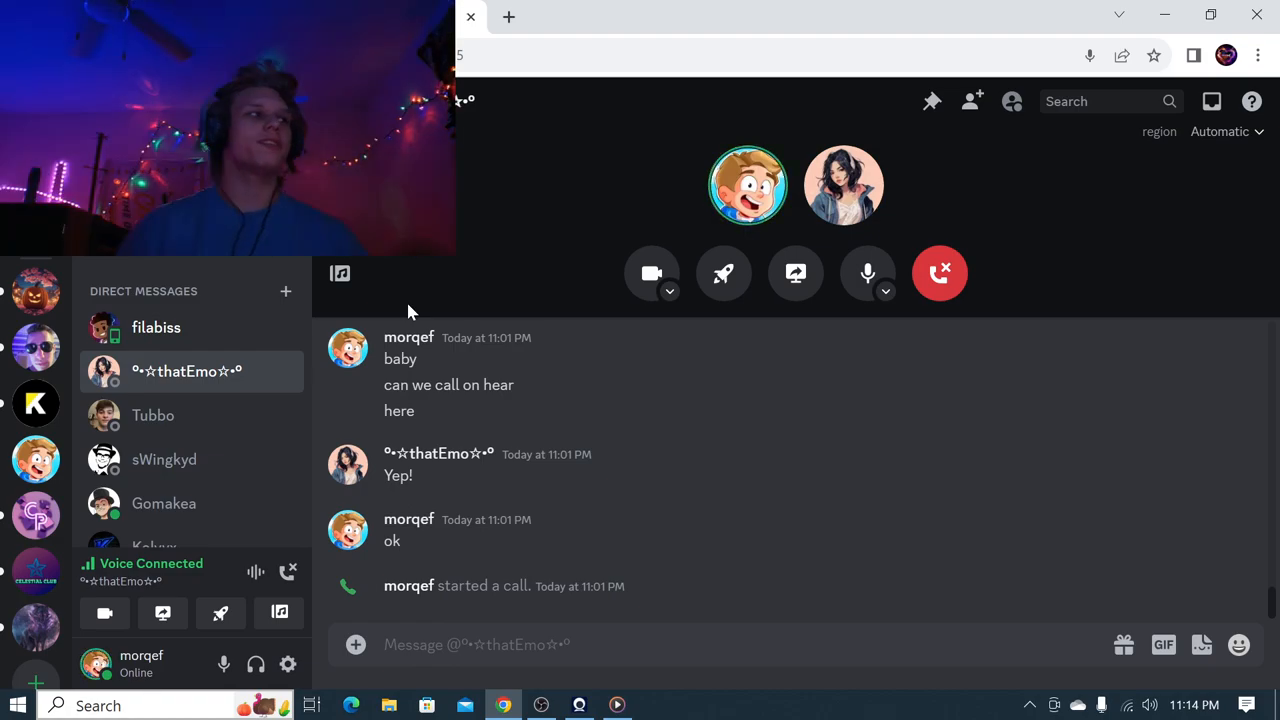
pyautogui.moveTo(490, 235)
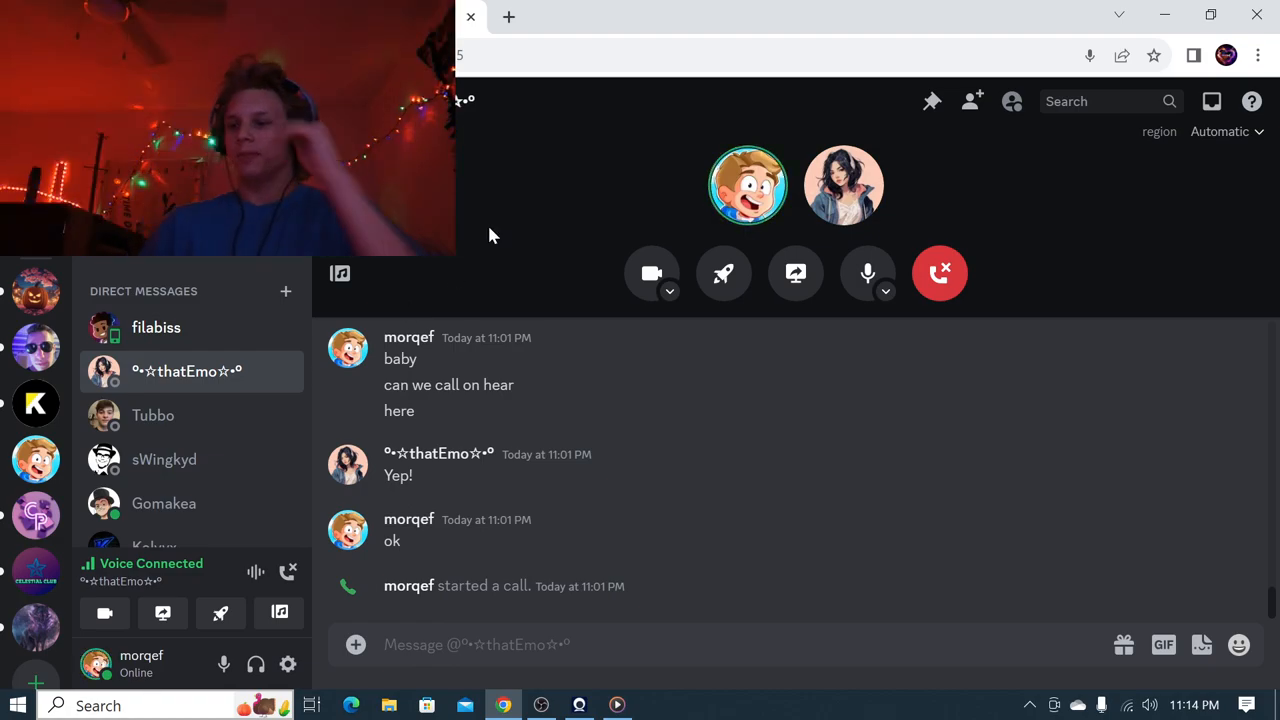
pyautogui.moveTo(178, 360)
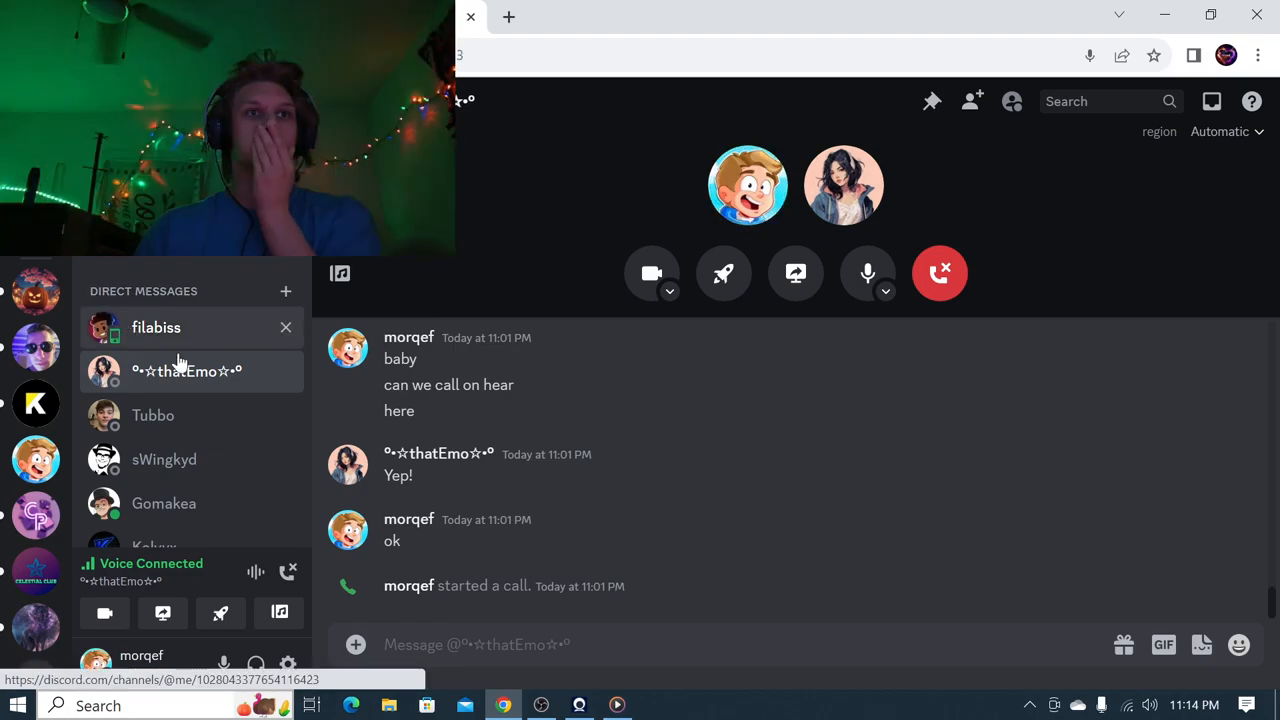
pyautogui.click(156, 327)
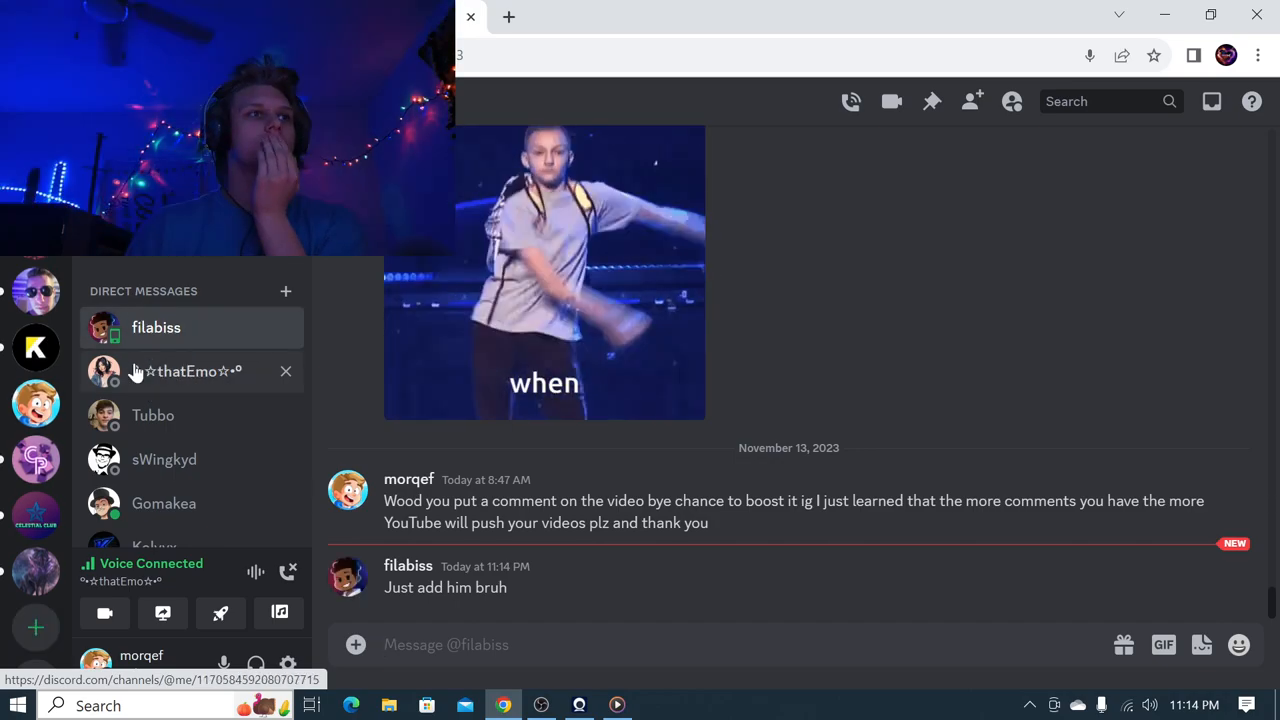
pyautogui.click(186, 371)
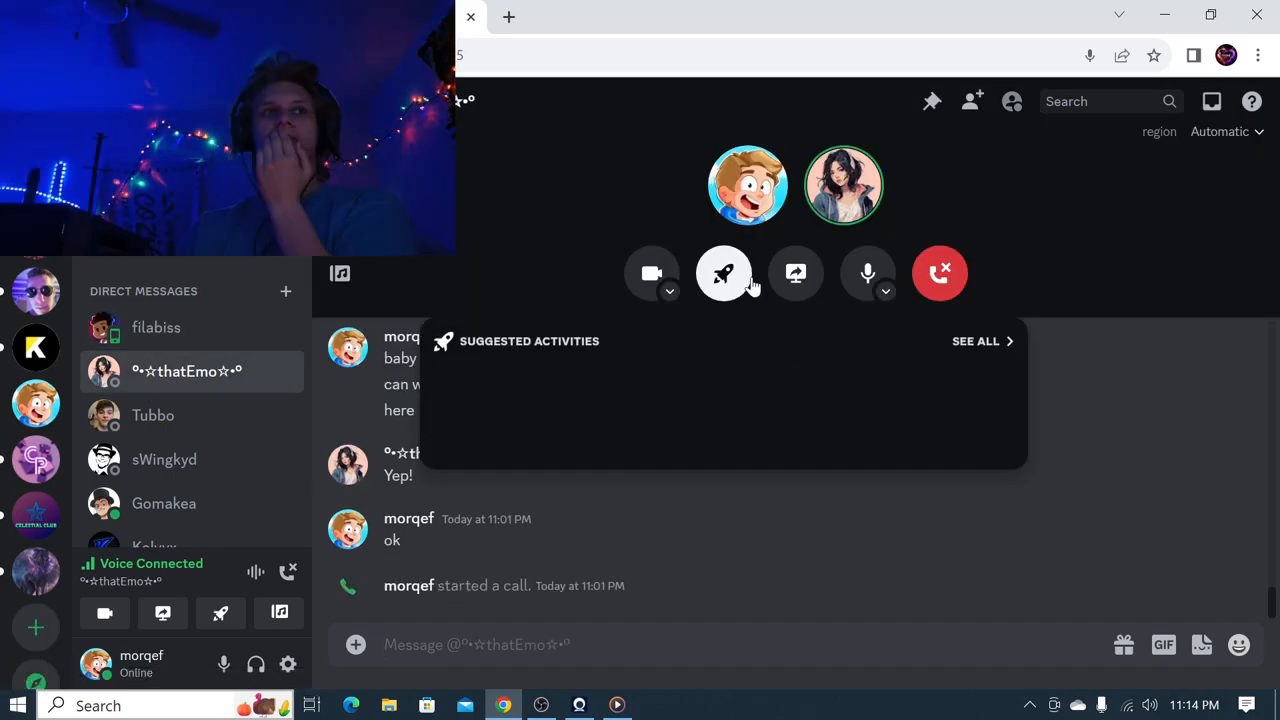
pyautogui.click(723, 273)
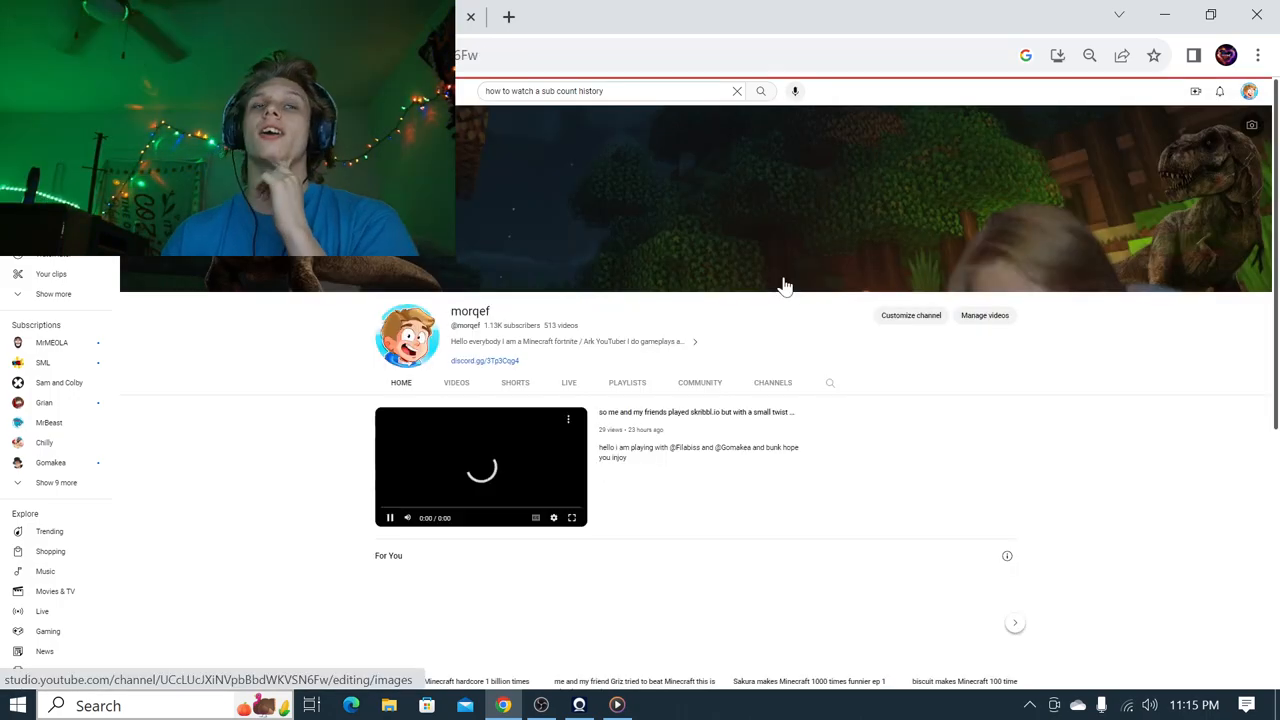
# Step: Scroll down the channel Home page past the For You, Videos and Shorts rows
pyautogui.scroll(-3)
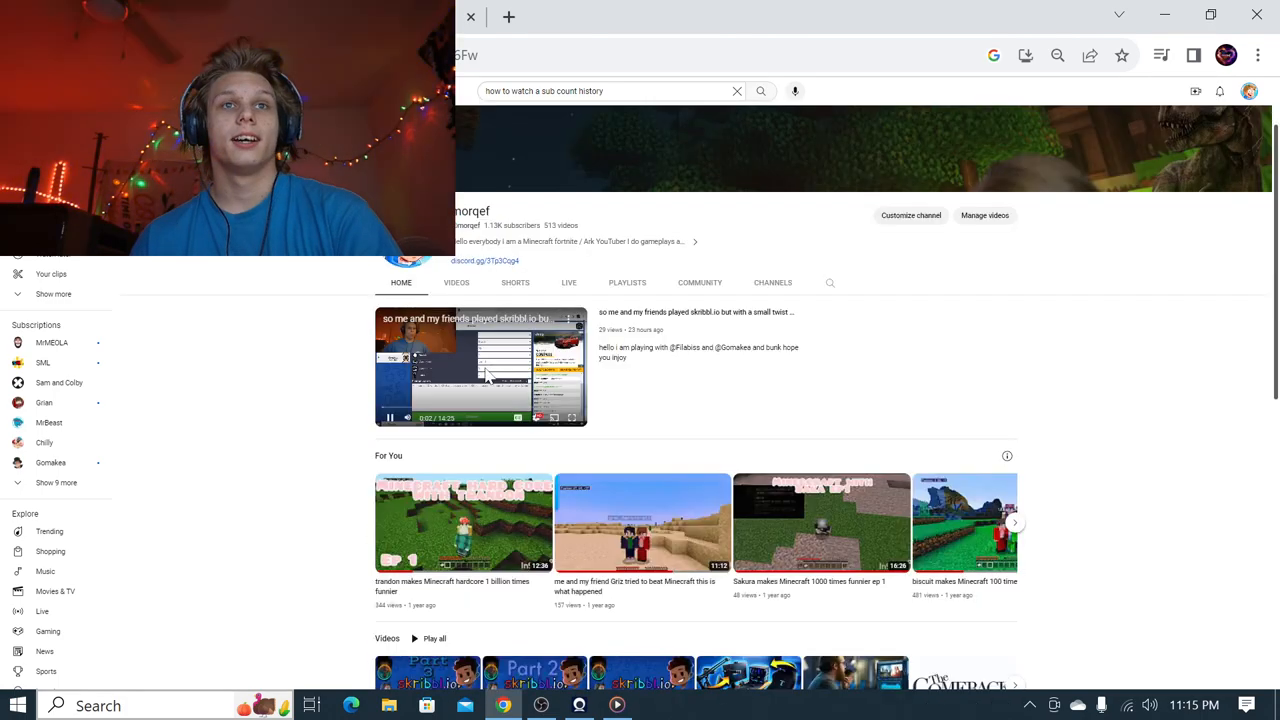
pyautogui.scroll(-3)
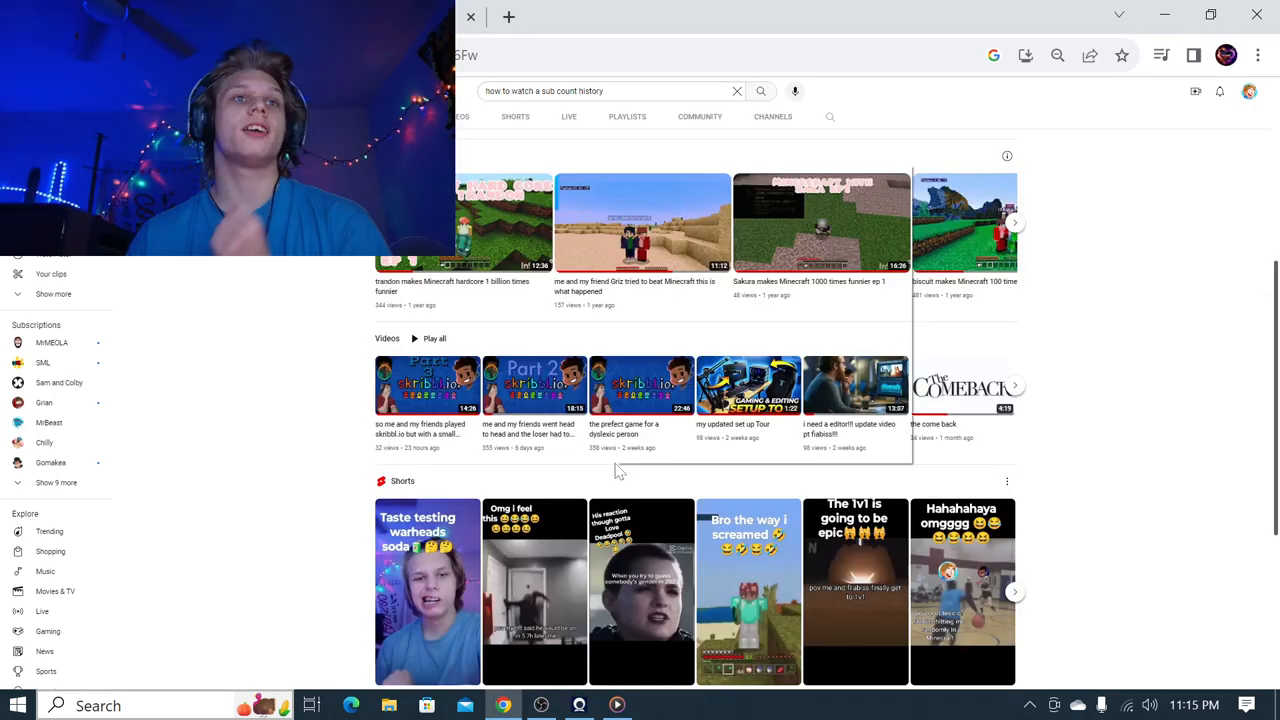
pyautogui.moveTo(255, 455)
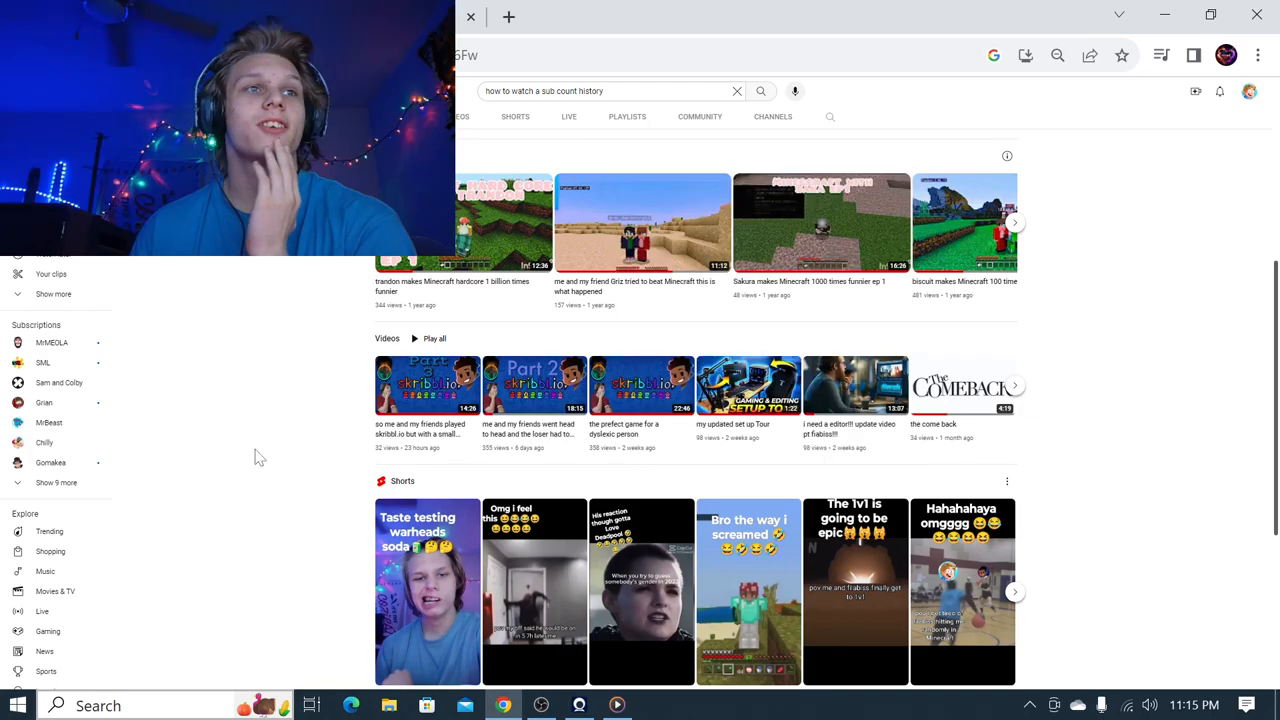
pyautogui.moveTo(490, 479)
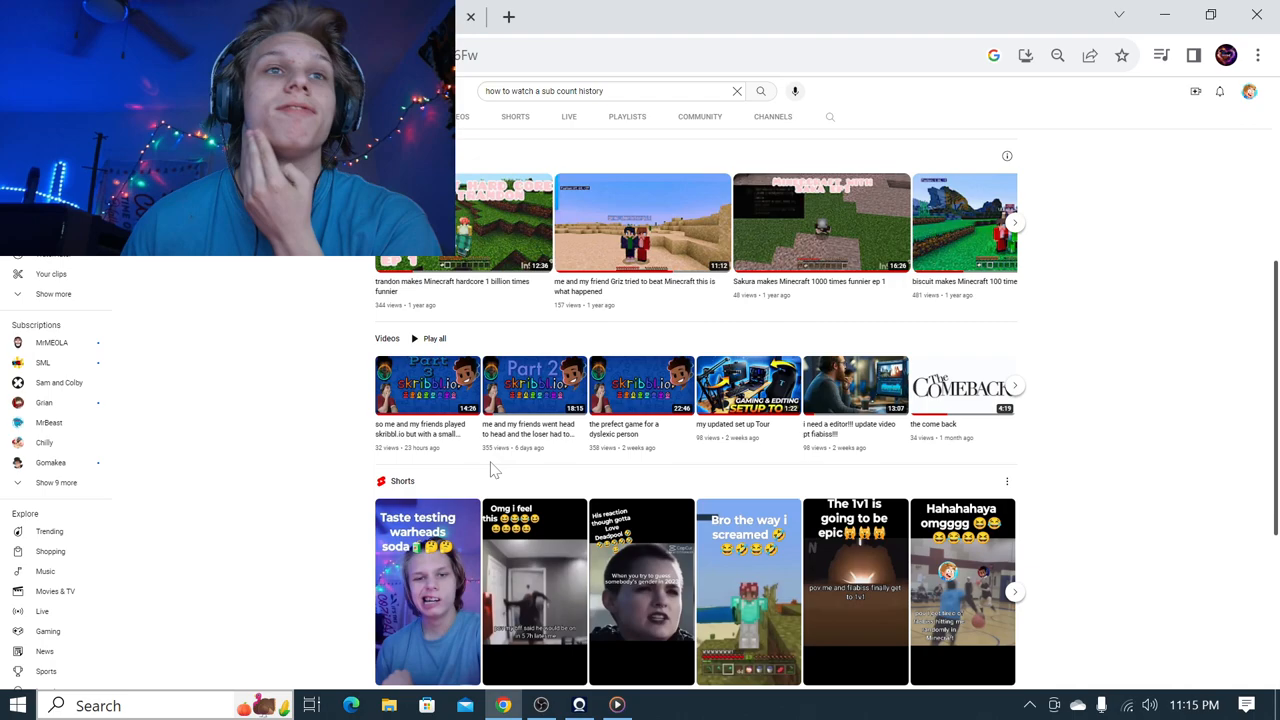
pyautogui.moveTo(414, 443)
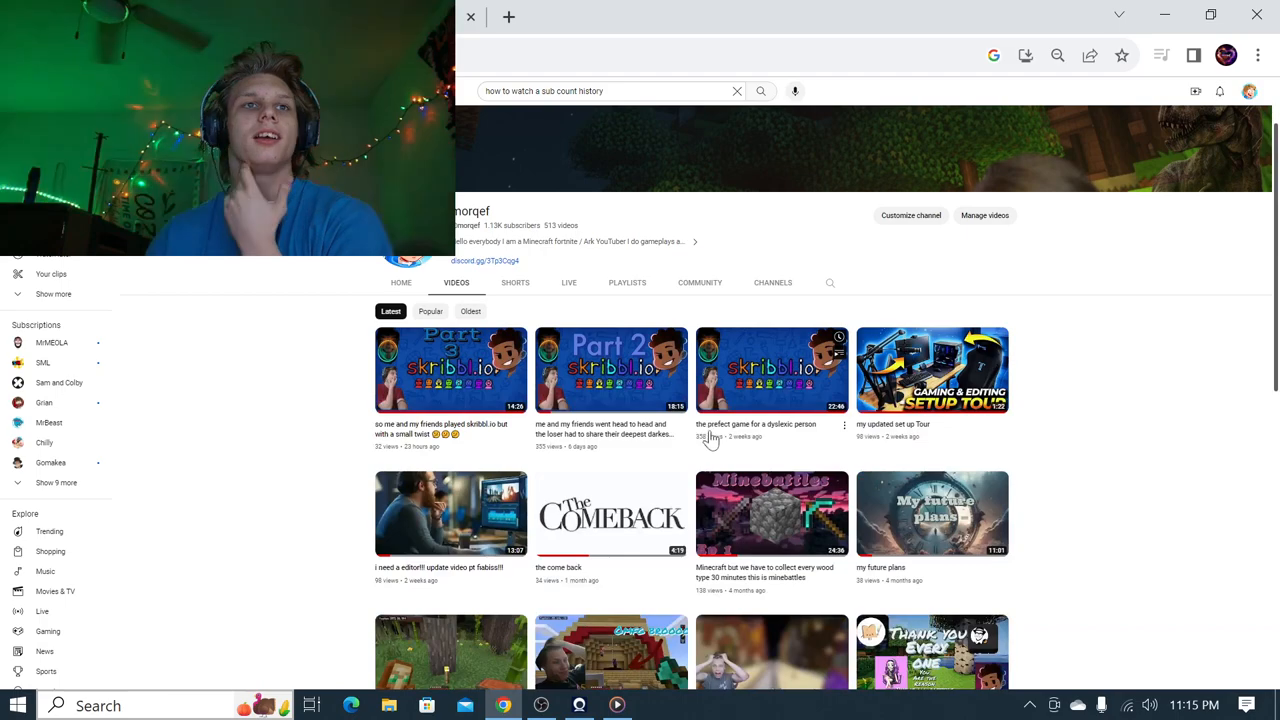
pyautogui.scroll(-3)
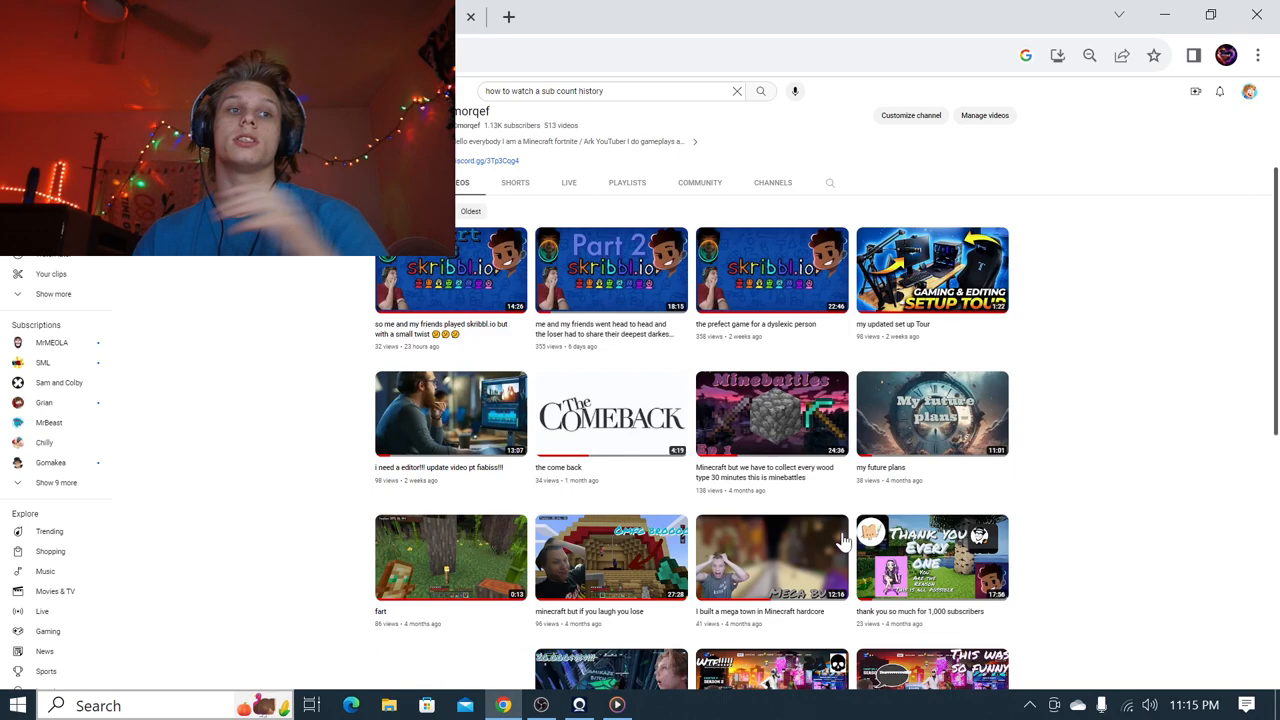
pyautogui.scroll(-3)
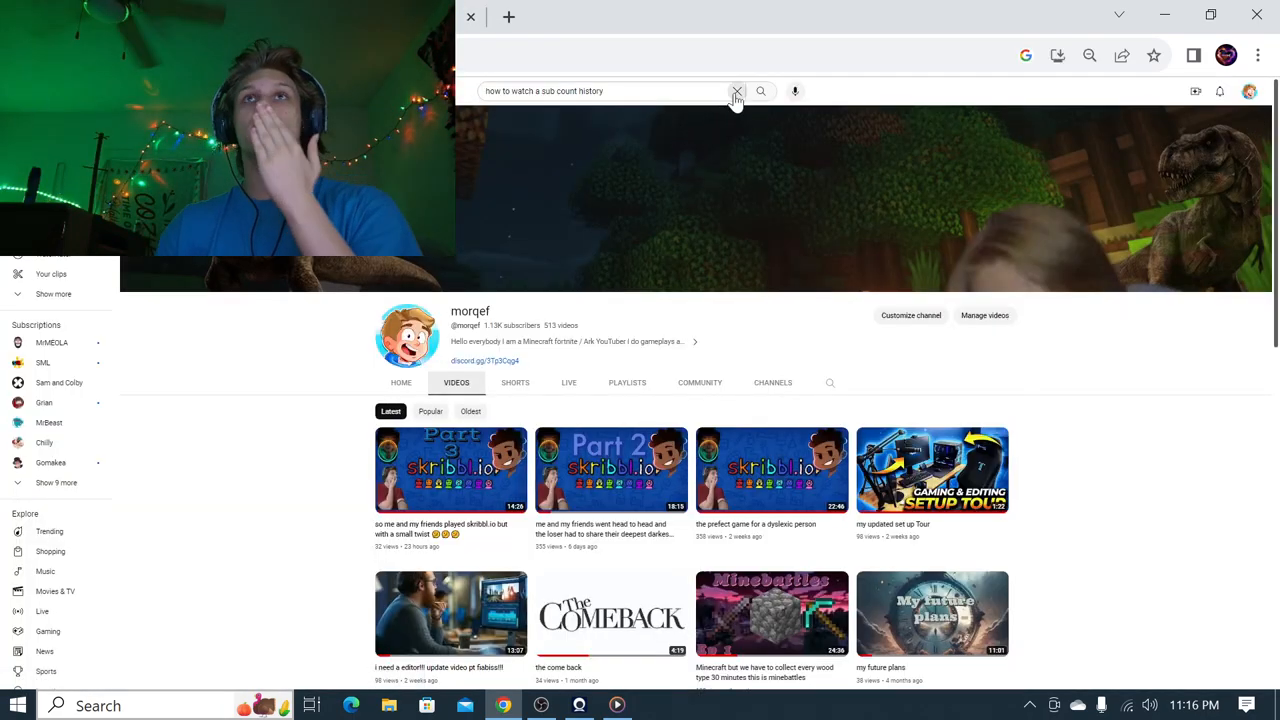
# Step: Search 'filabiss', open the Filabiss channel, and scroll its Shorts and Uploads rows
pyautogui.click(737, 91)
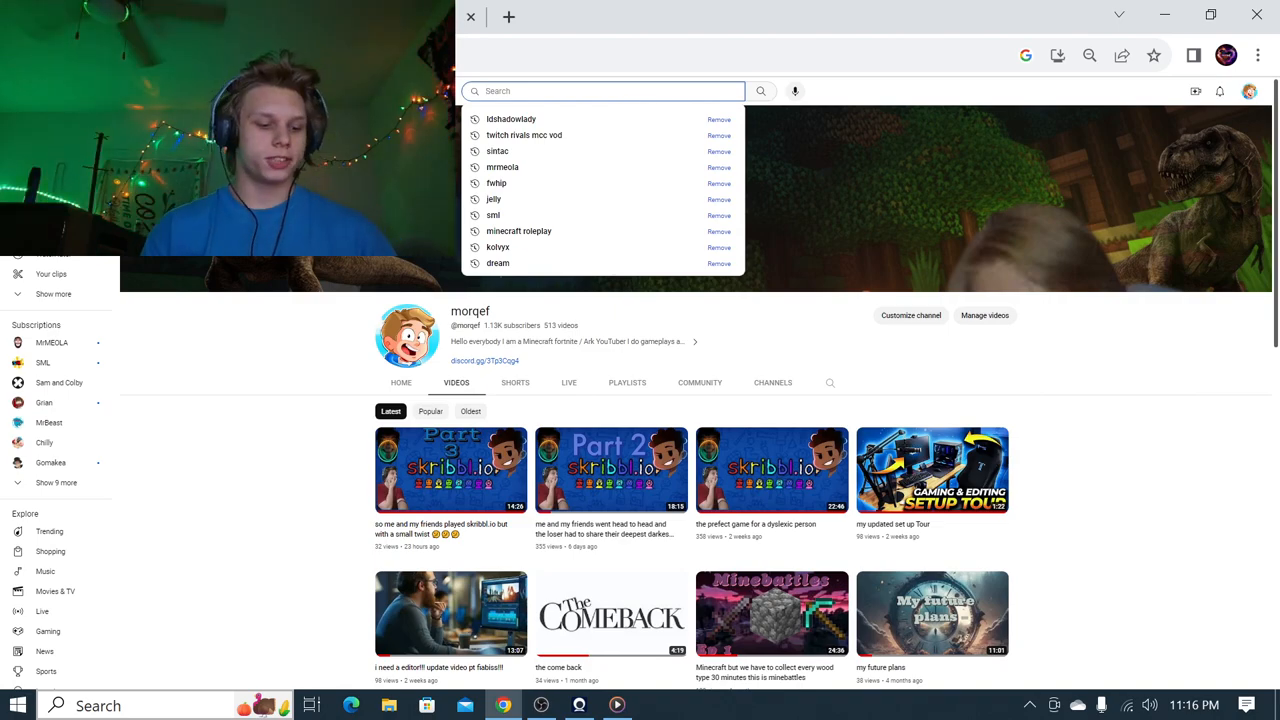
pyautogui.write("fiabiss'")
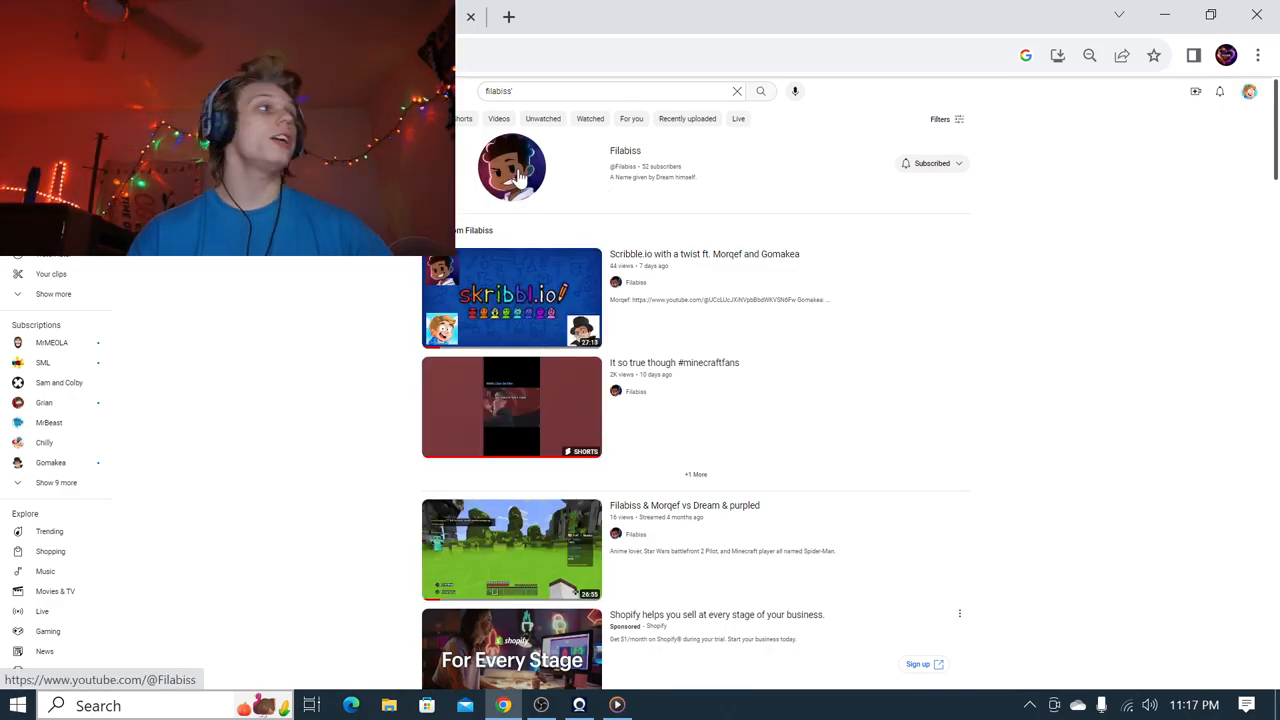
pyautogui.click(512, 167)
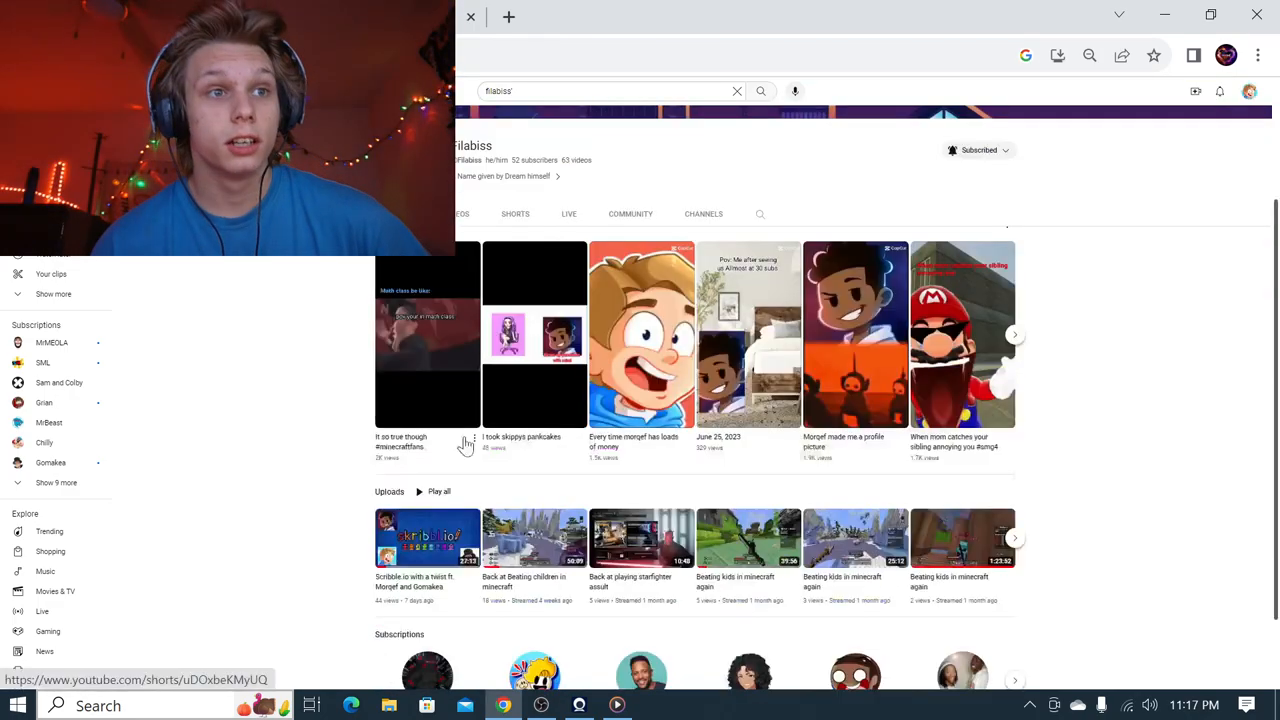
pyautogui.scroll(-3)
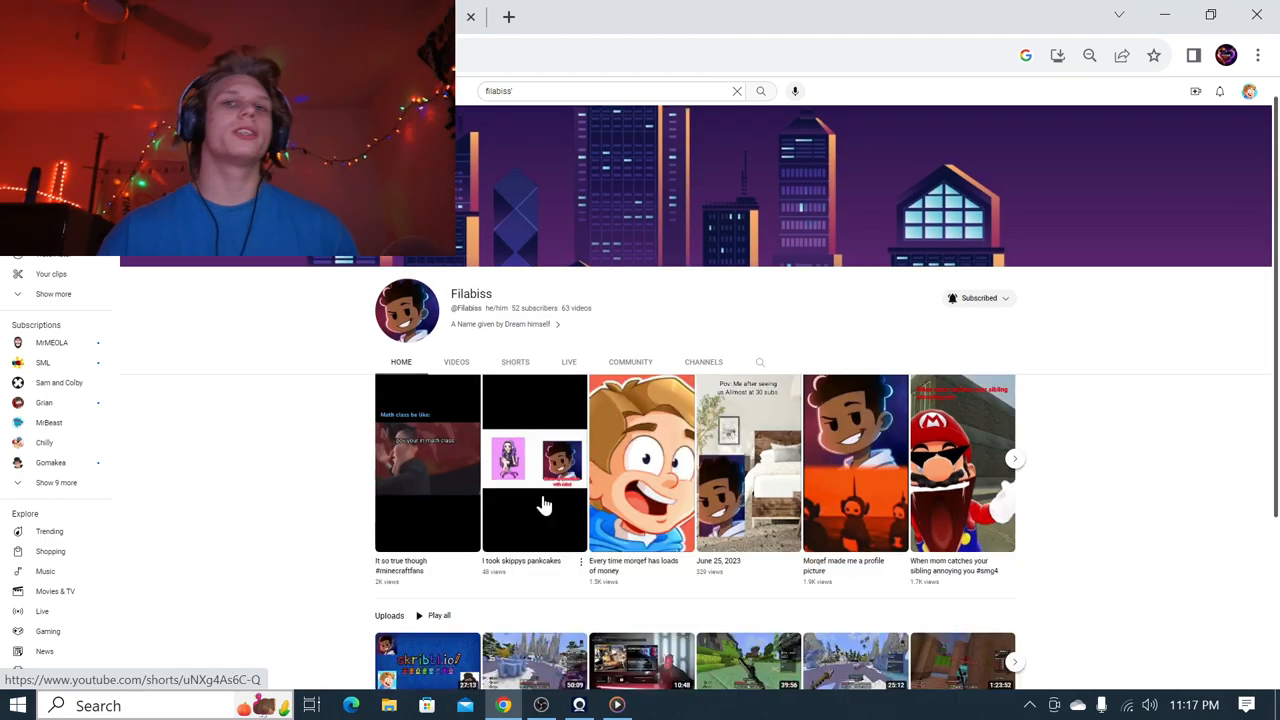
pyautogui.scroll(-3)
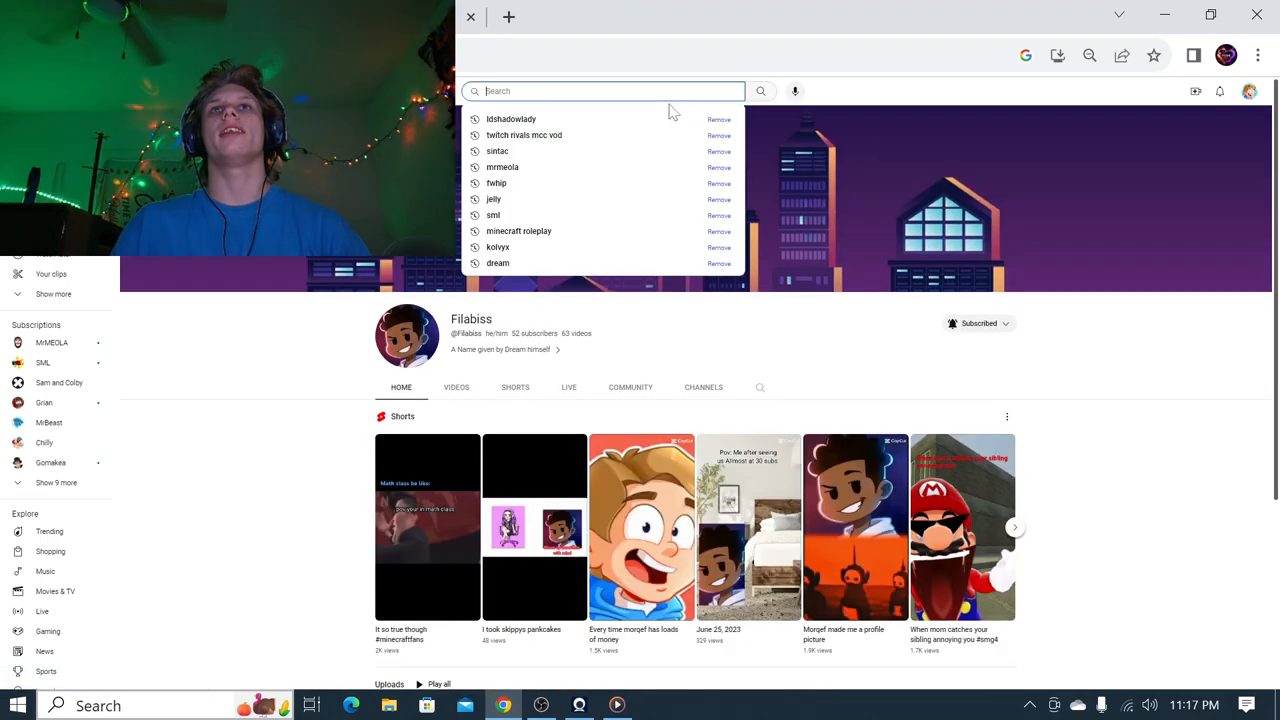
# Step: Search gomakea from recent searches and play the 'scream at a tree' short
pyautogui.write('go')
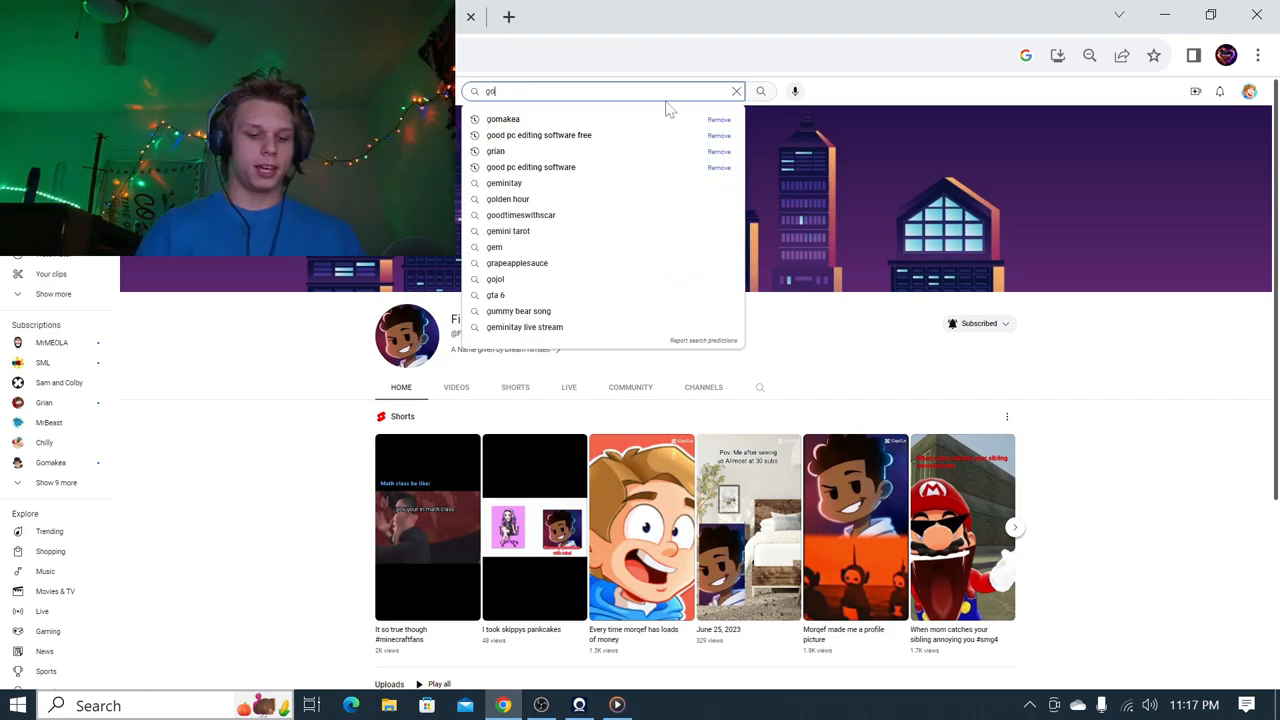
pyautogui.click(503, 119)
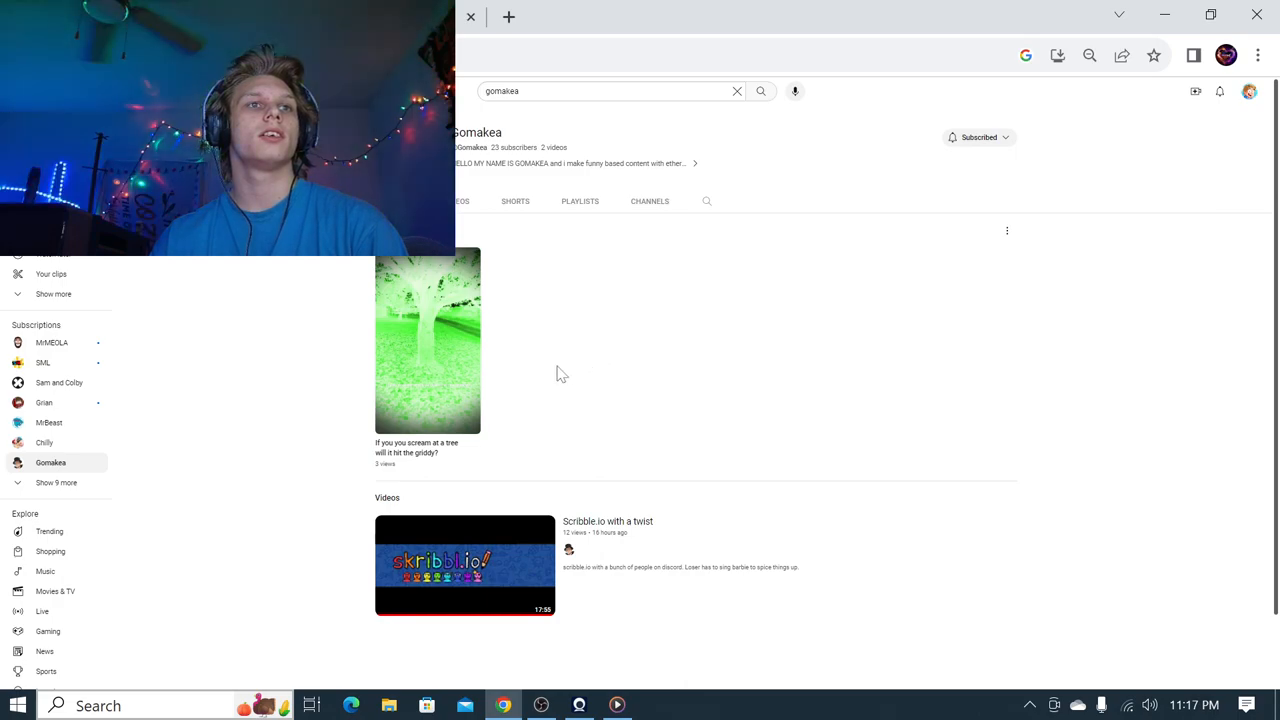
pyautogui.moveTo(444, 375)
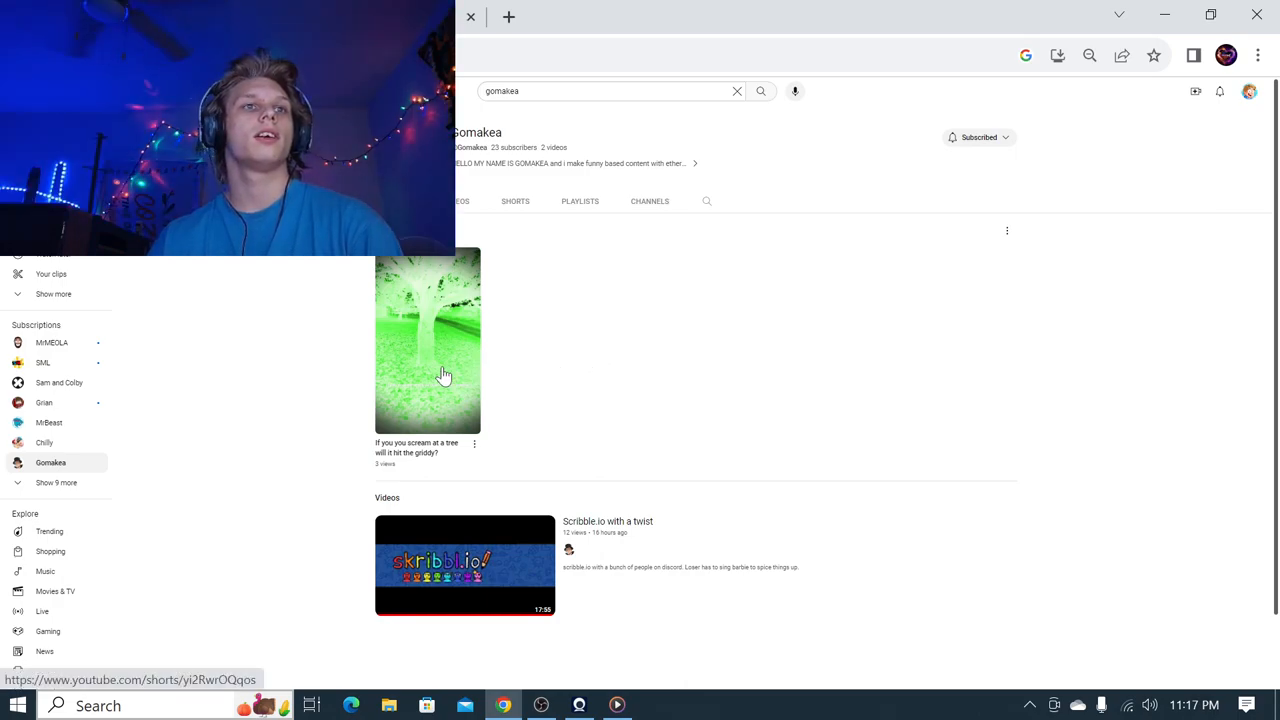
pyautogui.click(427, 341)
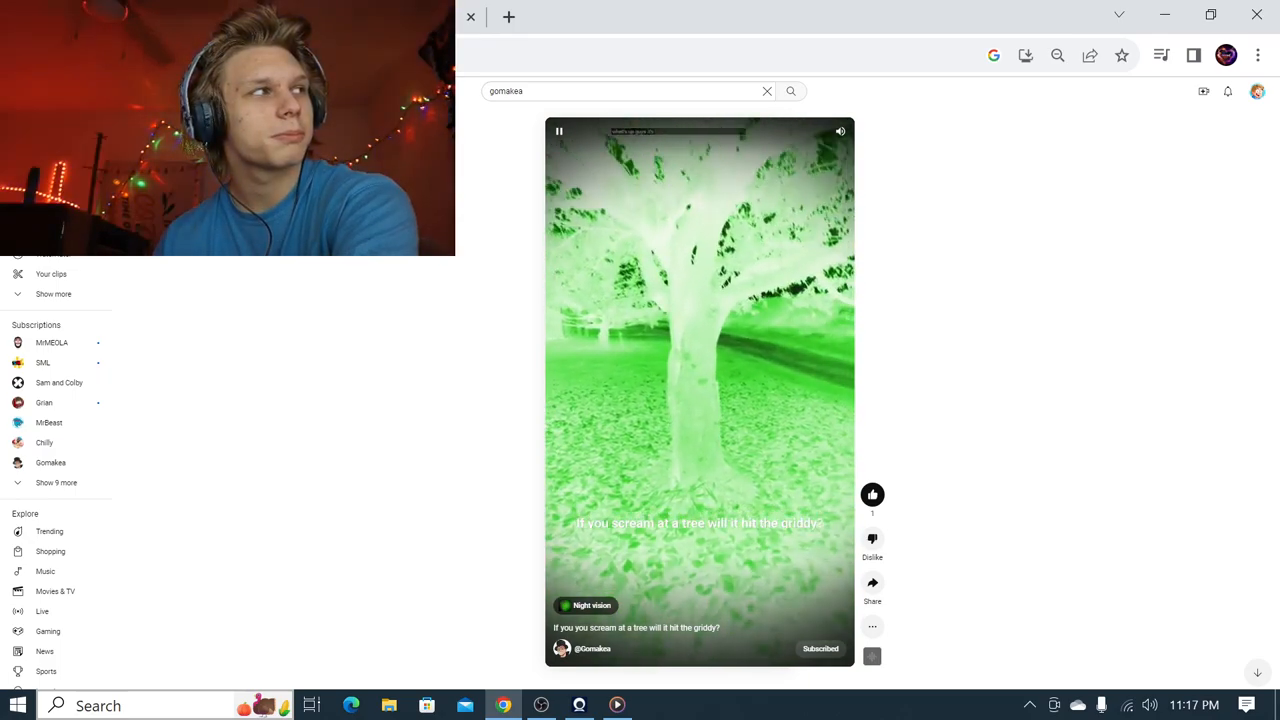
pyautogui.click(698, 390)
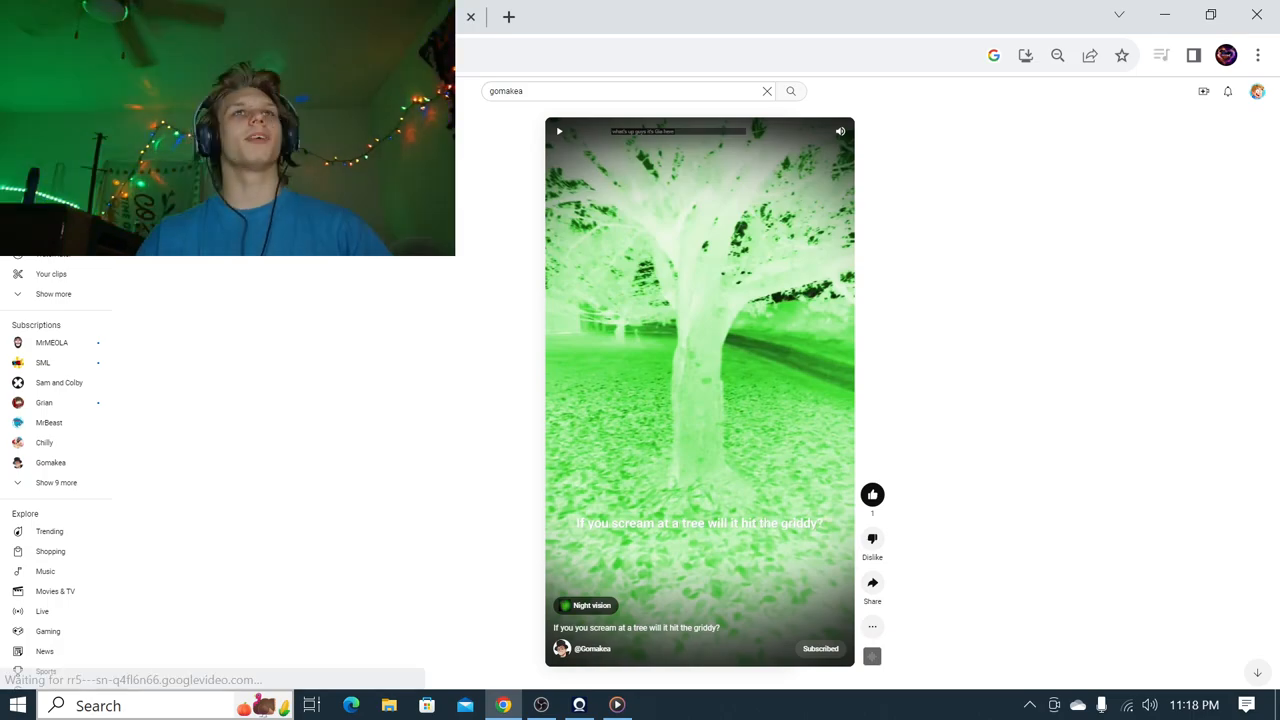
pyautogui.click(593, 648)
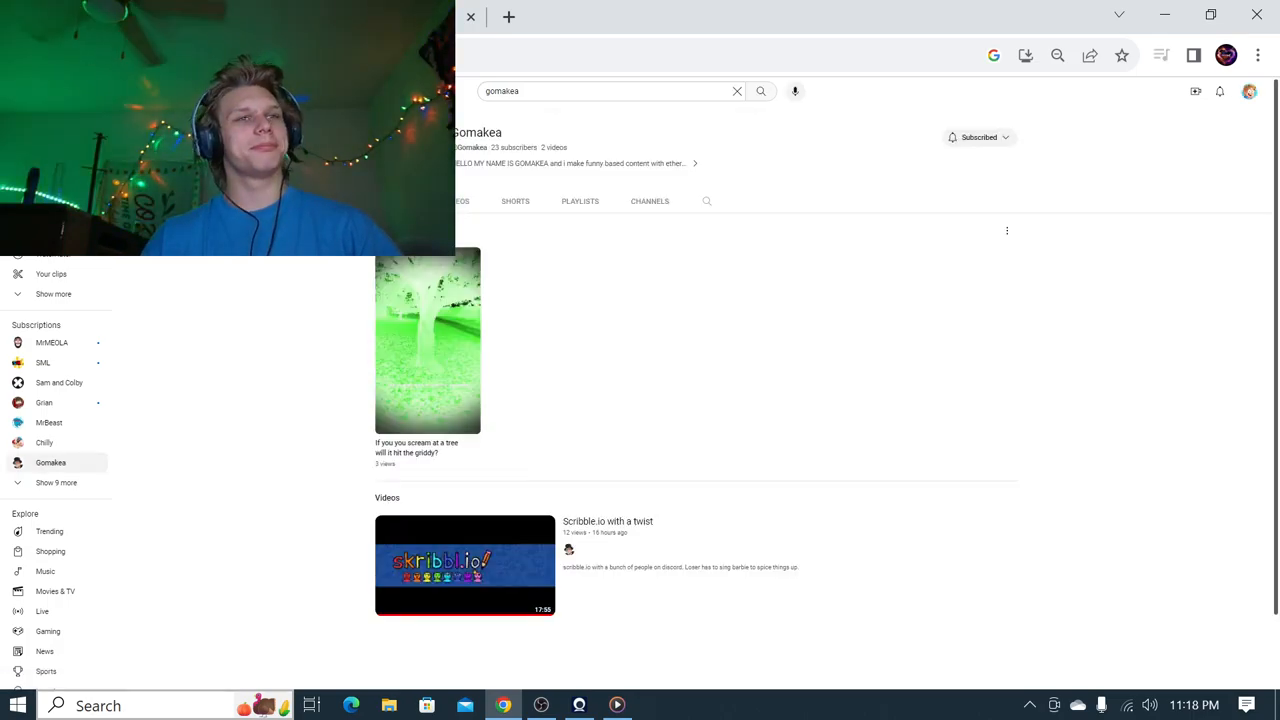
pyautogui.moveTo(738, 273)
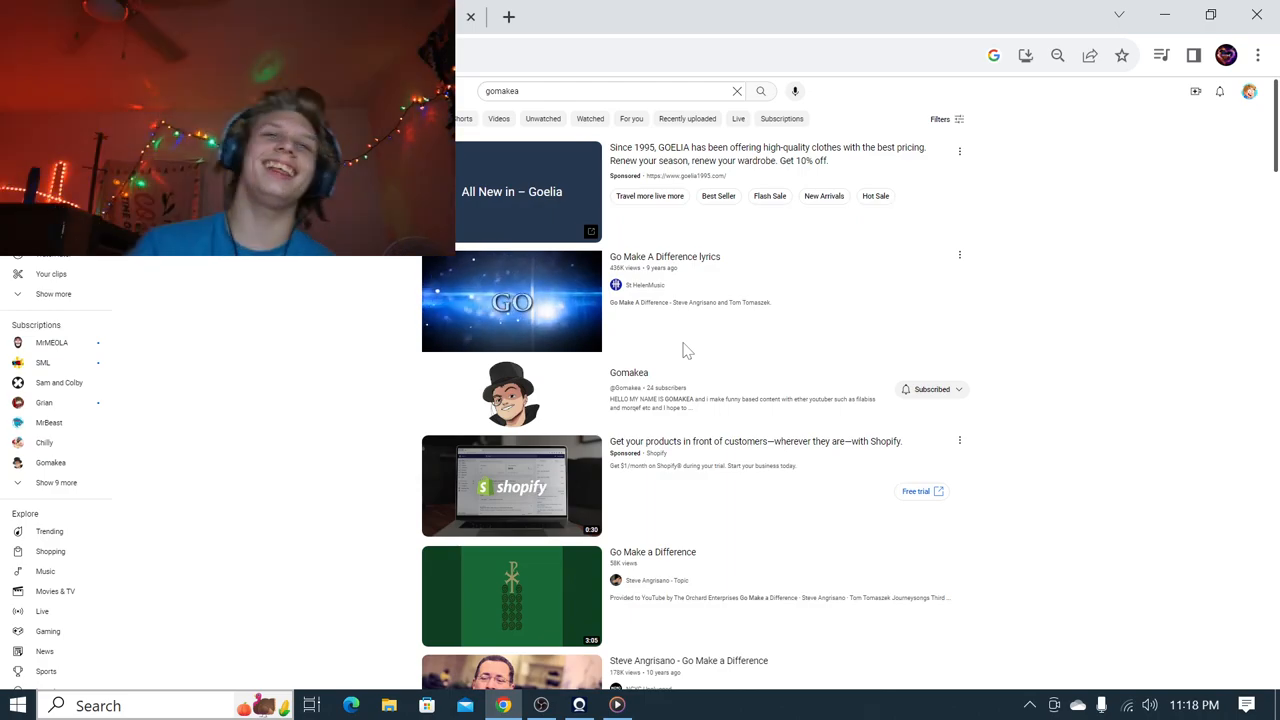
# Step: Open the Gomakea channel entry from the gomakea search results
pyautogui.click(629, 372)
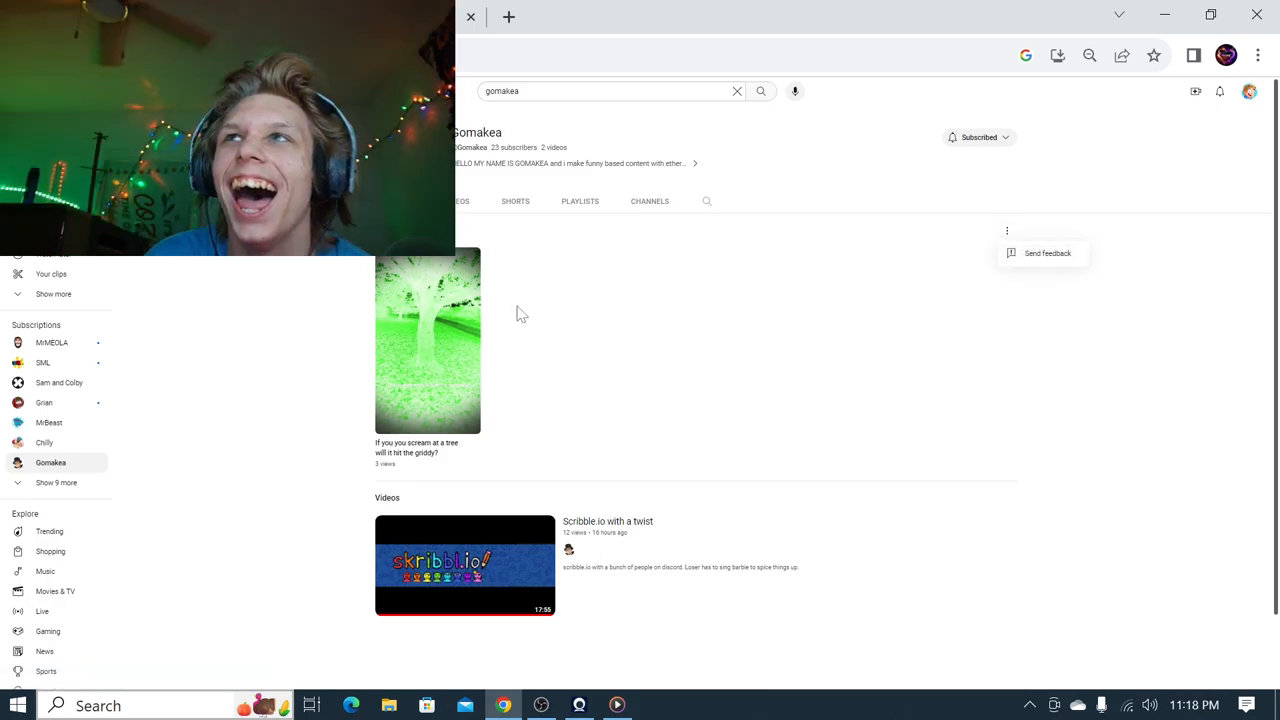
pyautogui.moveTo(428, 337)
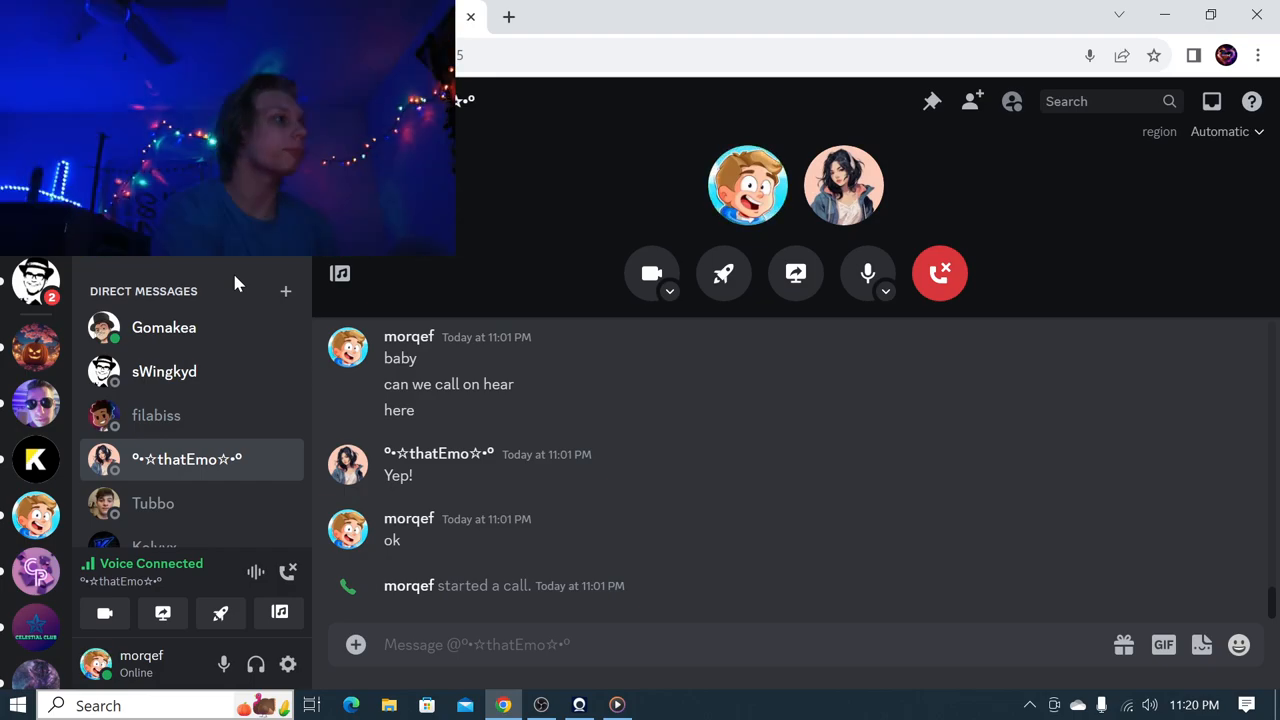
pyautogui.moveTo(104, 612)
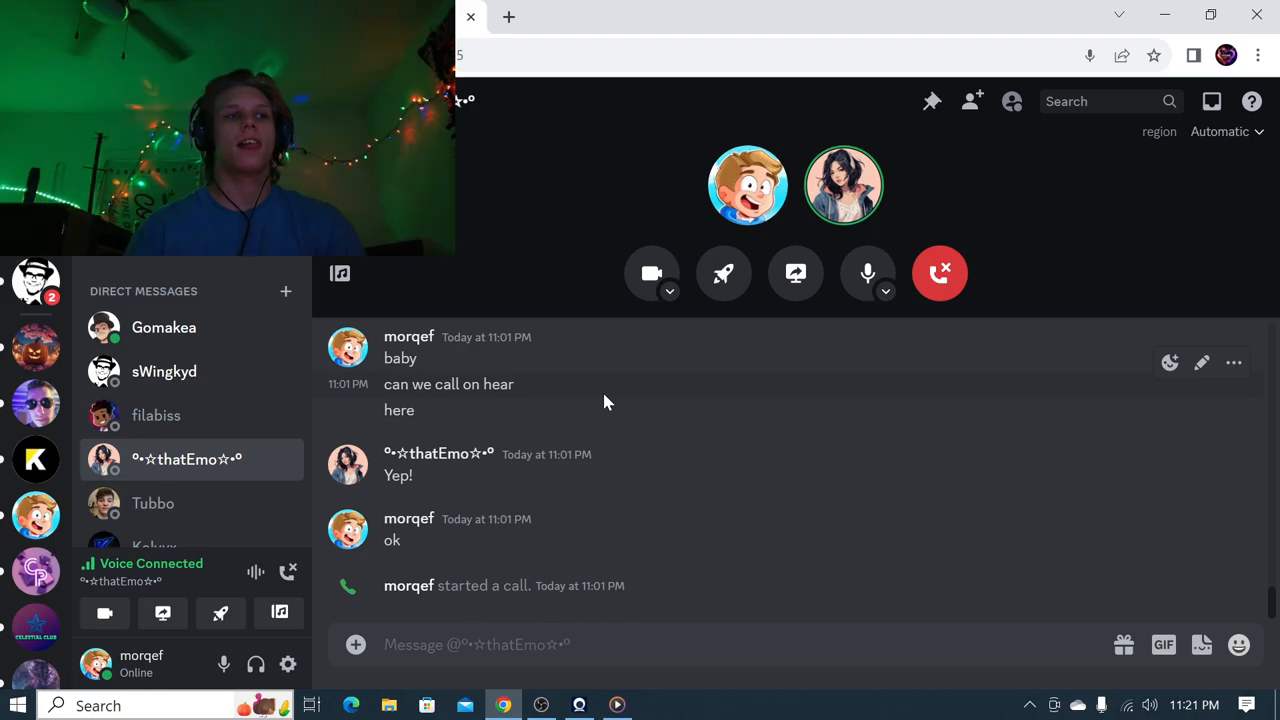
pyautogui.moveTo(615, 440)
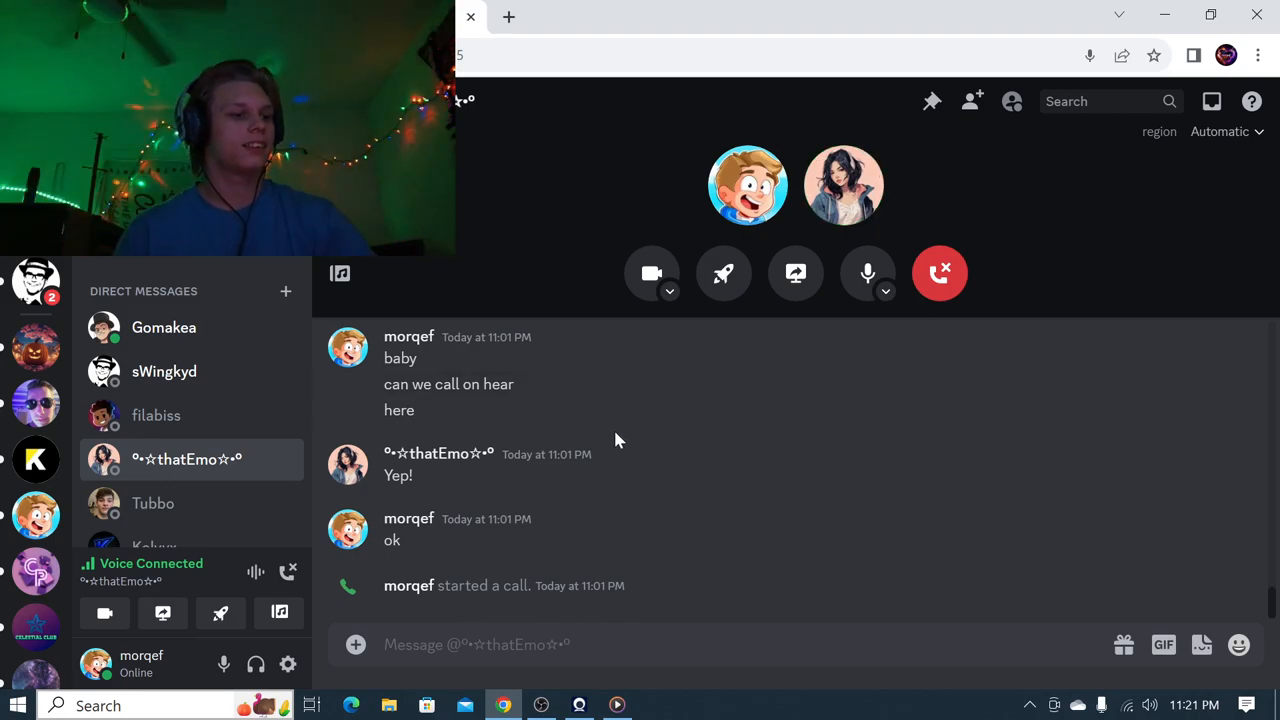